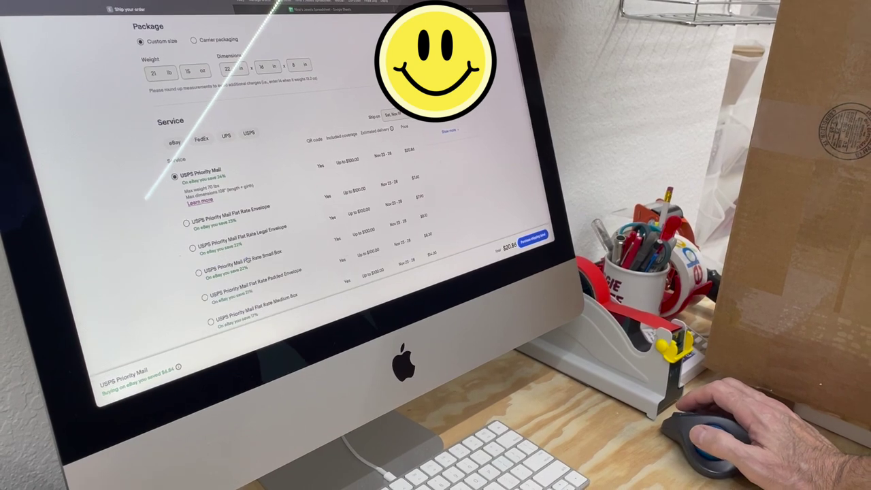
Step: Choose 'Purchase another label' from the Yamaha soundbar order's actions dropdown
scroll(down, 3)
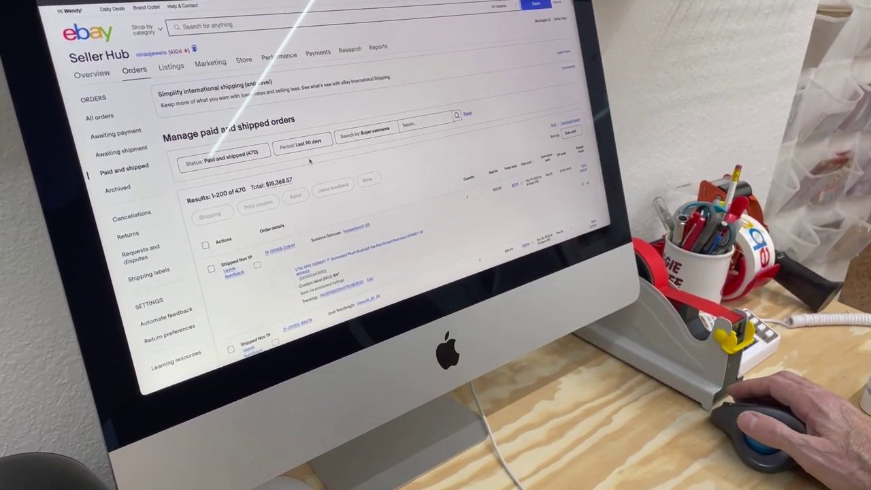
scroll(down, 3)
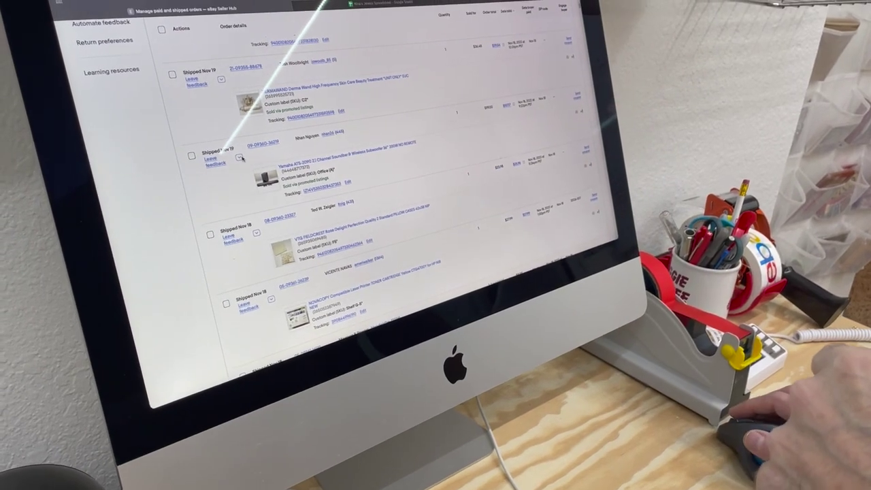
click(240, 154)
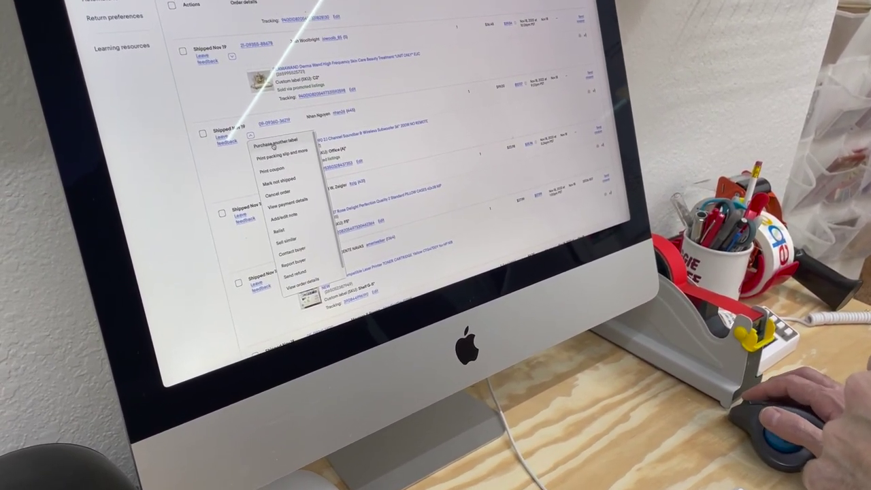
click(280, 141)
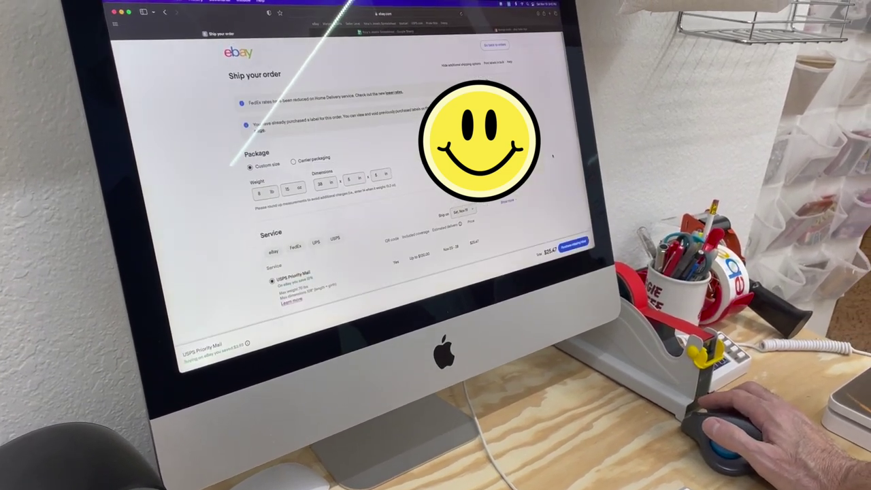
Step: Scroll down the second label's carrier options and rates, with UPS Ground selected
scroll(down, 3)
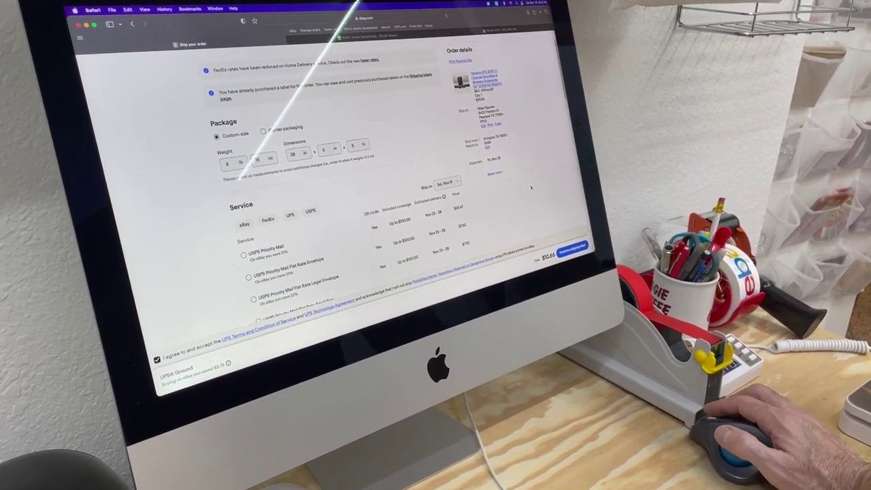
scroll(down, 3)
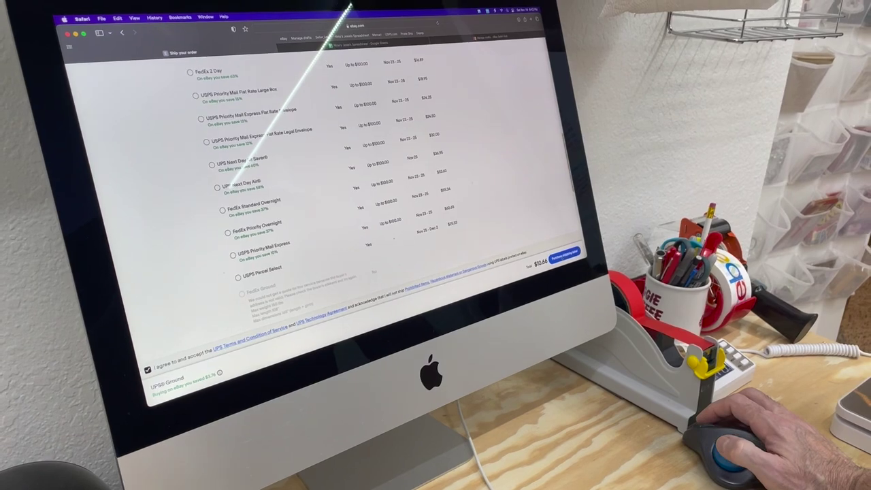